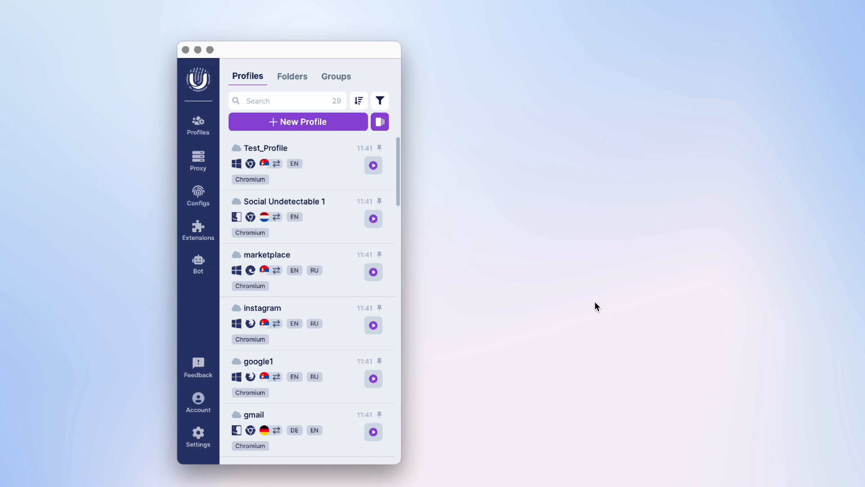
pyautogui.moveTo(593, 308)
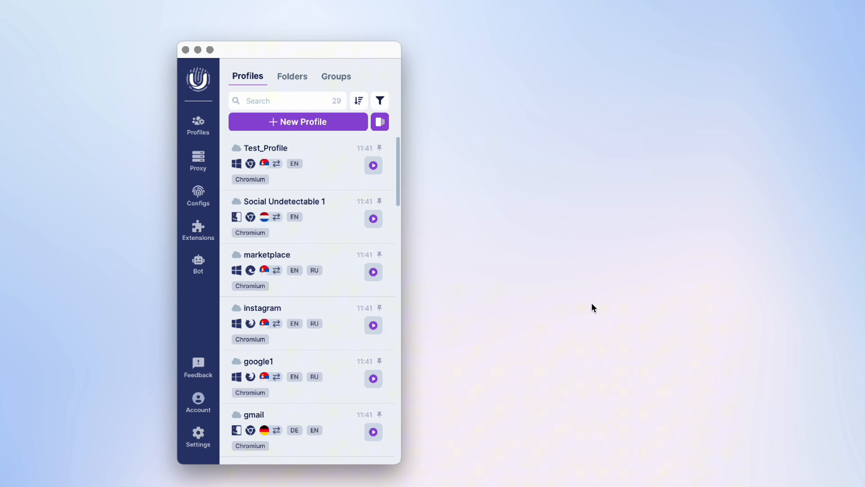
pyautogui.moveTo(197, 433)
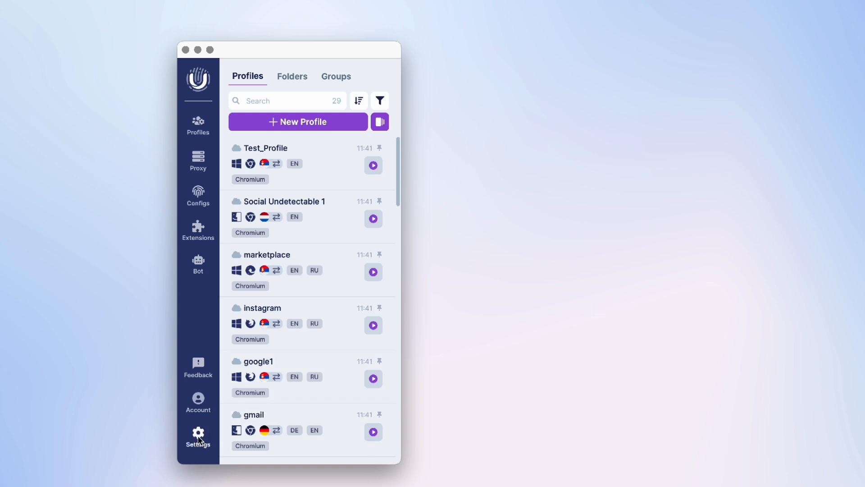
# - Open the Advanced tab of Undetectable's Settings
pyautogui.click(197, 435)
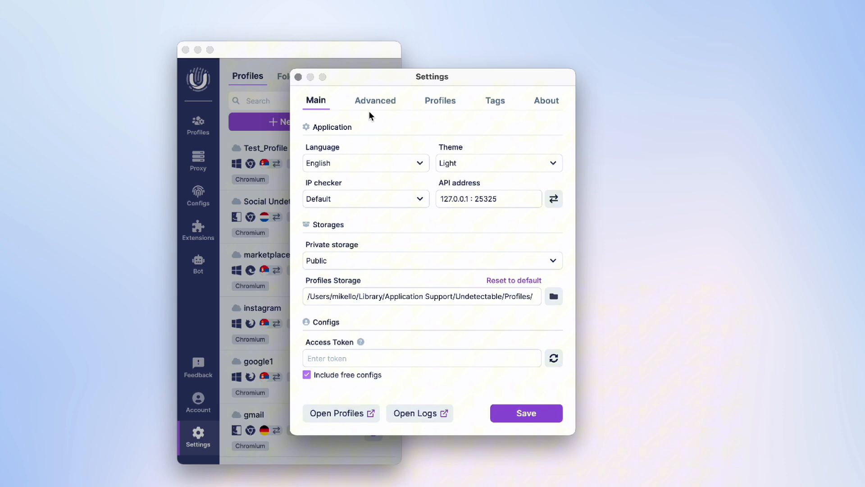
pyautogui.click(375, 100)
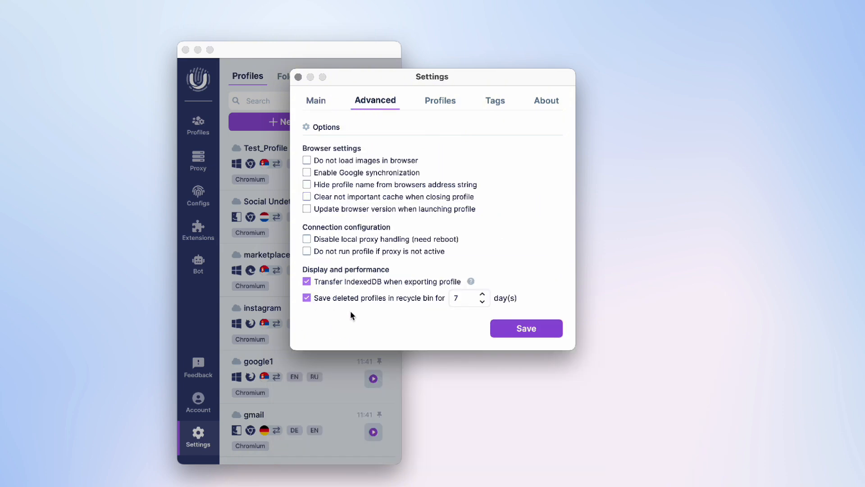
pyautogui.moveTo(319, 309)
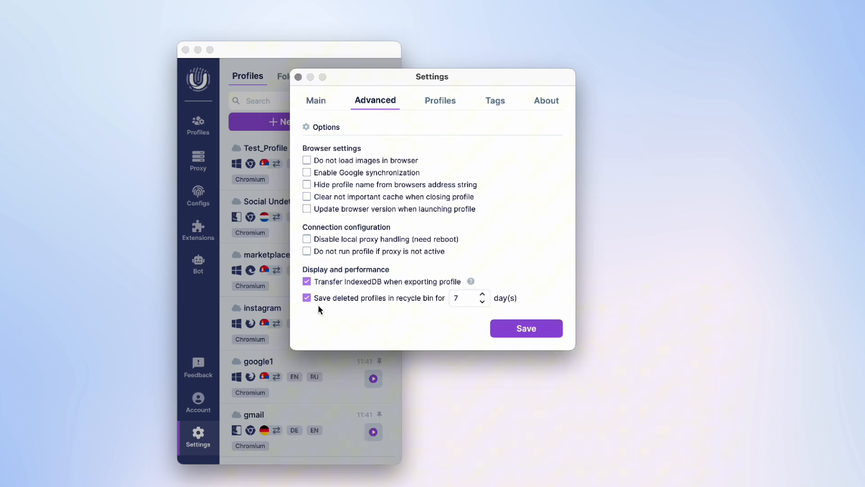
pyautogui.moveTo(424, 312)
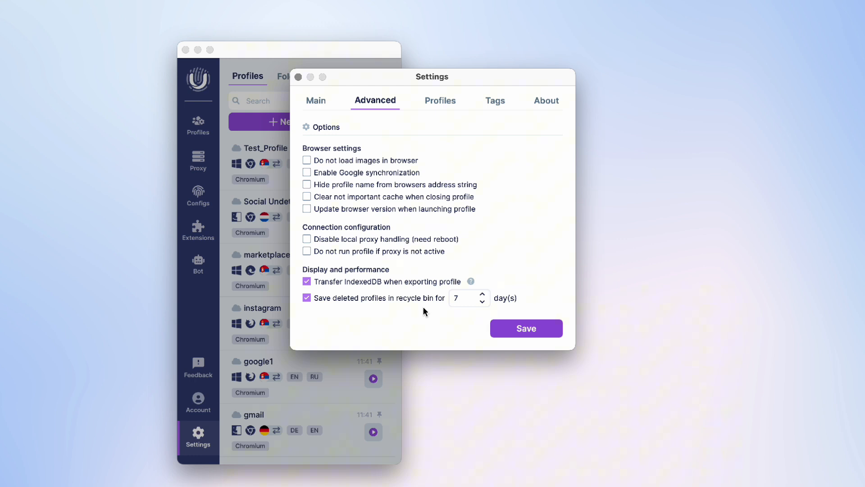
# - Keep deleted profiles in the recycle bin for 3 days and save the setting
pyautogui.click(306, 297)
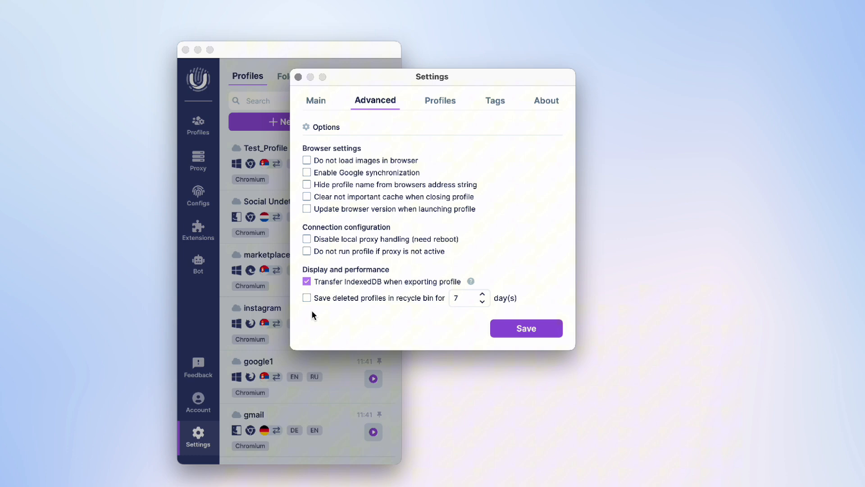
pyautogui.moveTo(492, 303)
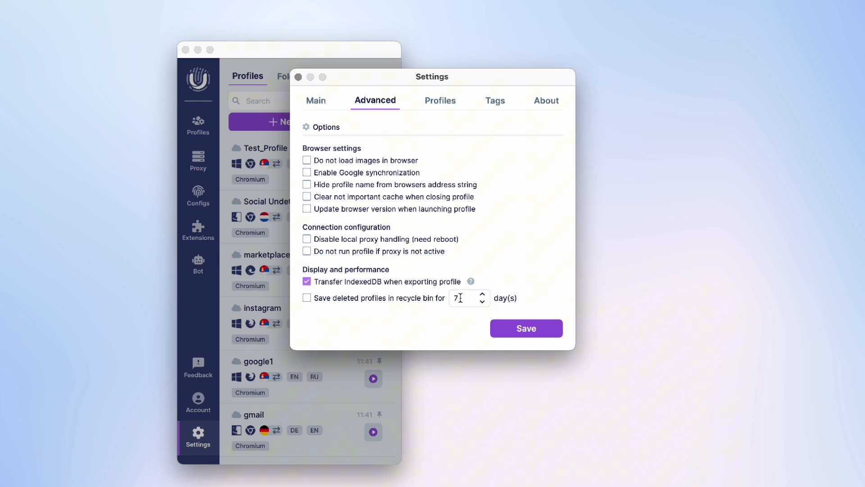
pyautogui.moveTo(410, 302)
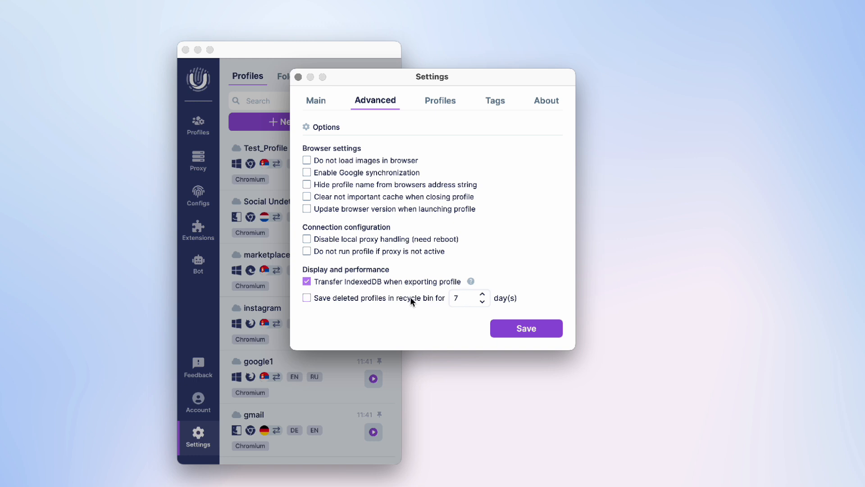
pyautogui.click(307, 297)
pyautogui.write('3')
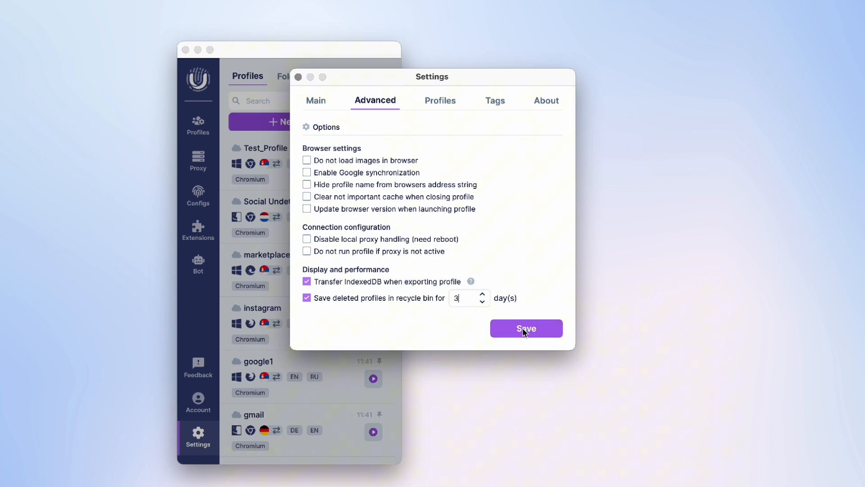
pyautogui.click(524, 328)
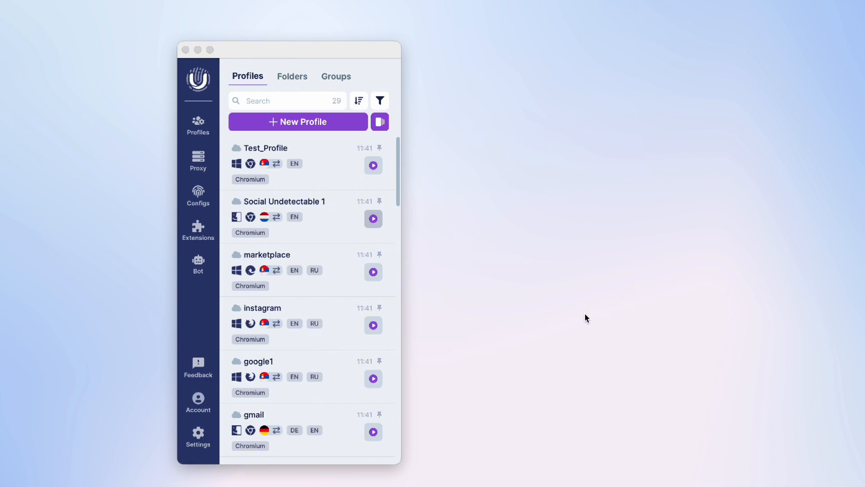
pyautogui.moveTo(197, 125)
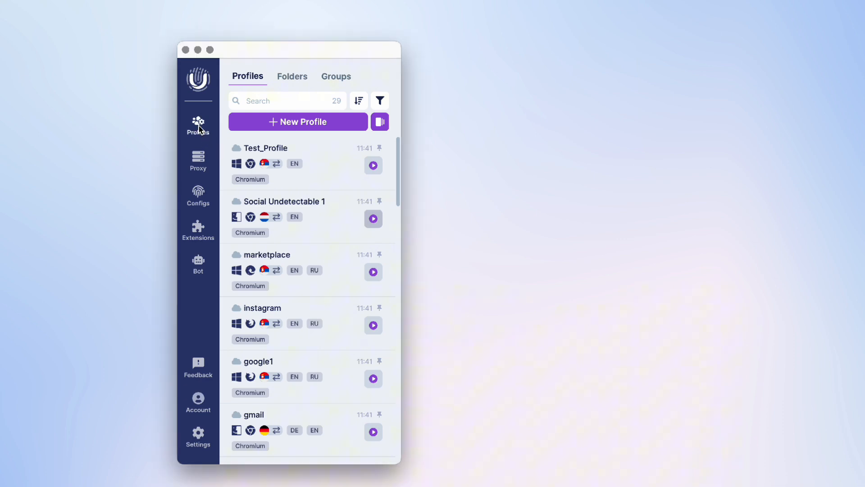
# - Open the Profiles Manager from the sidebar Profiles icon
pyautogui.click(379, 121)
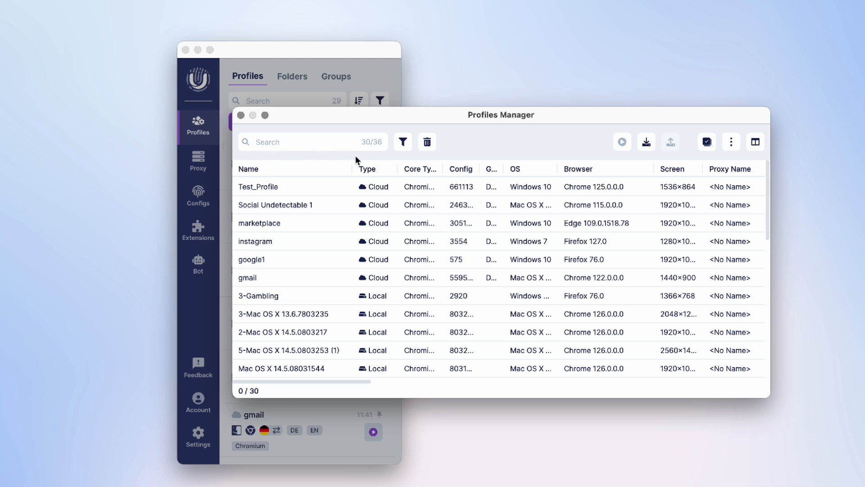
# - Filter the Profiles Manager by State: Deleted to show the six deleted profiles
pyautogui.click(403, 141)
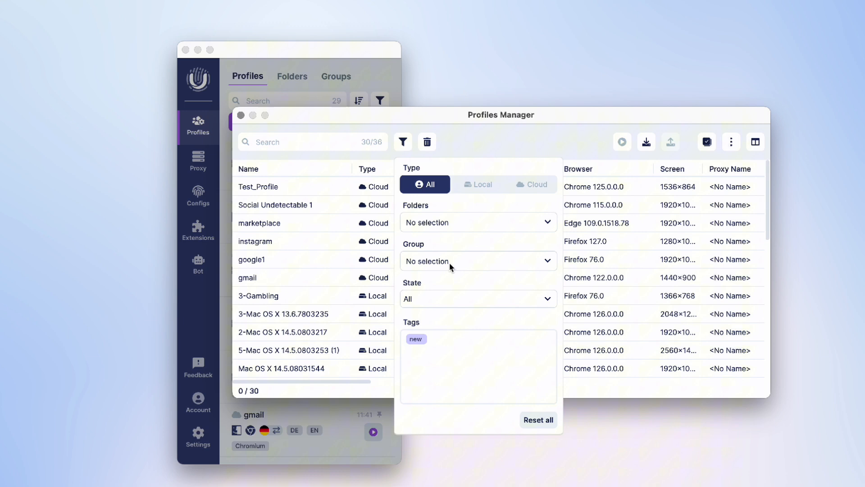
pyautogui.click(477, 299)
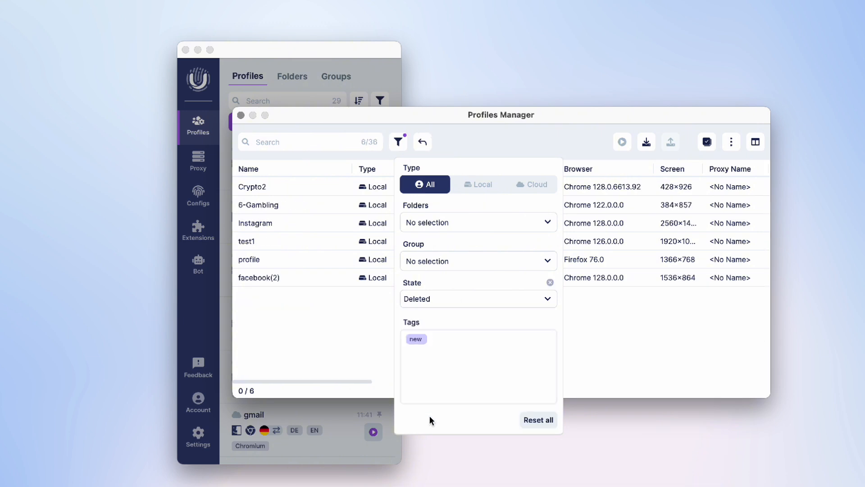
pyautogui.moveTo(365, 361)
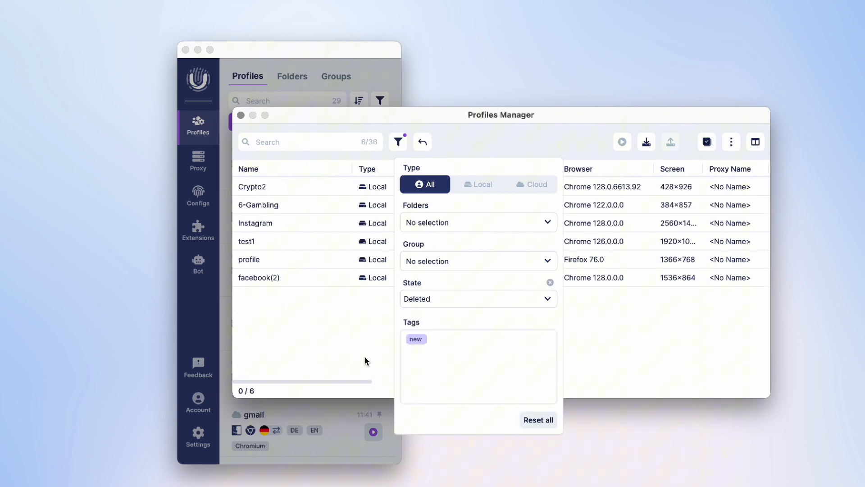
pyautogui.click(398, 141)
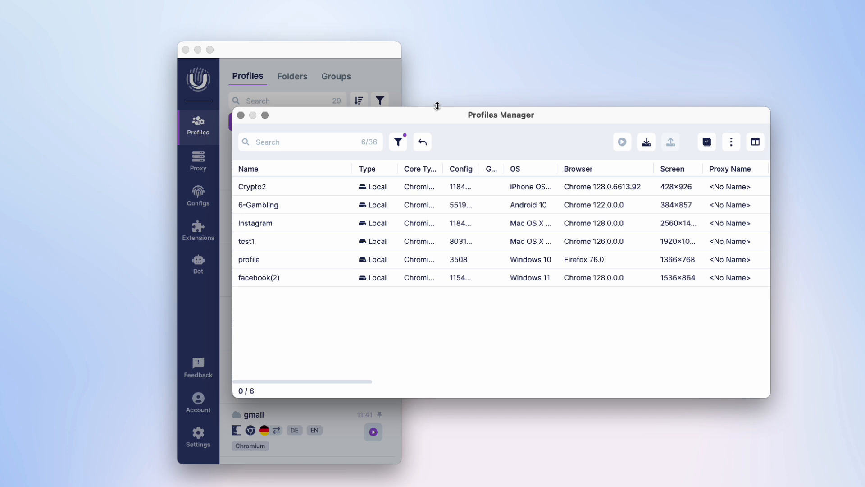
# - Toggle out of and back into the deleted-profiles view
pyautogui.click(421, 141)
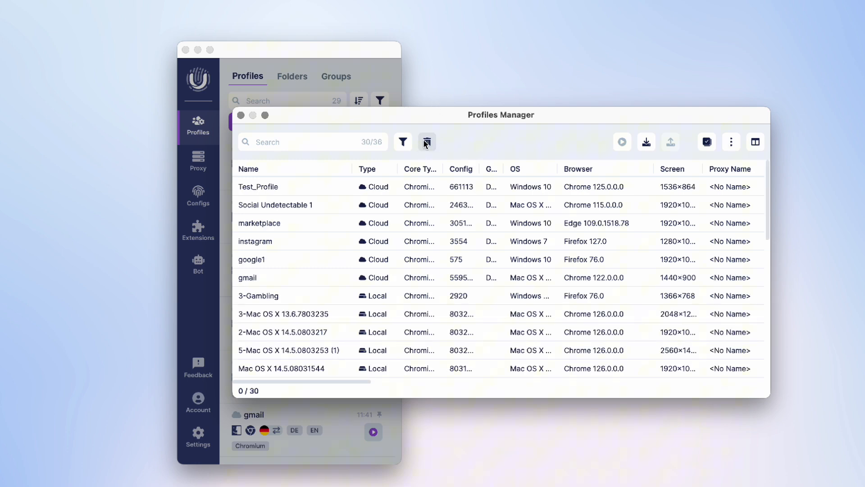
pyautogui.click(403, 141)
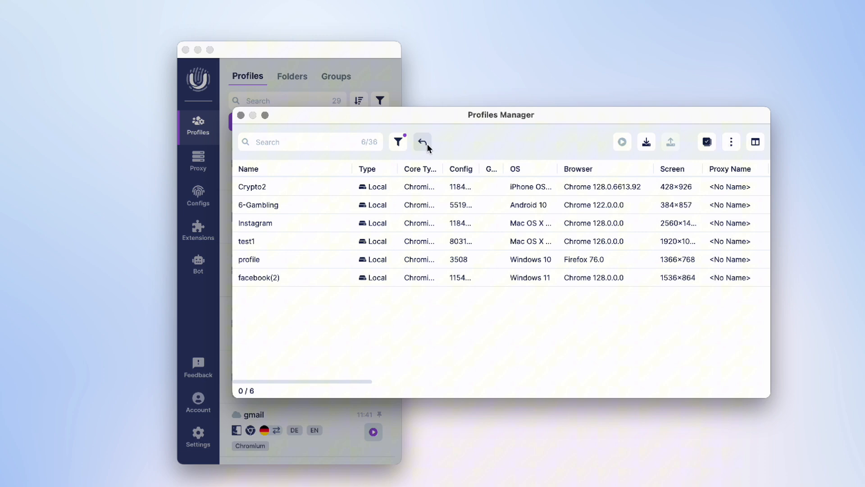
pyautogui.moveTo(403, 222)
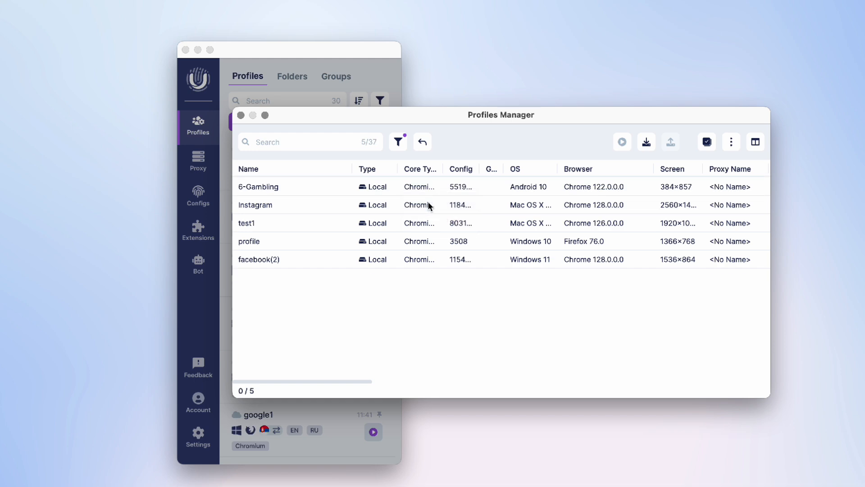
pyautogui.moveTo(809, 318)
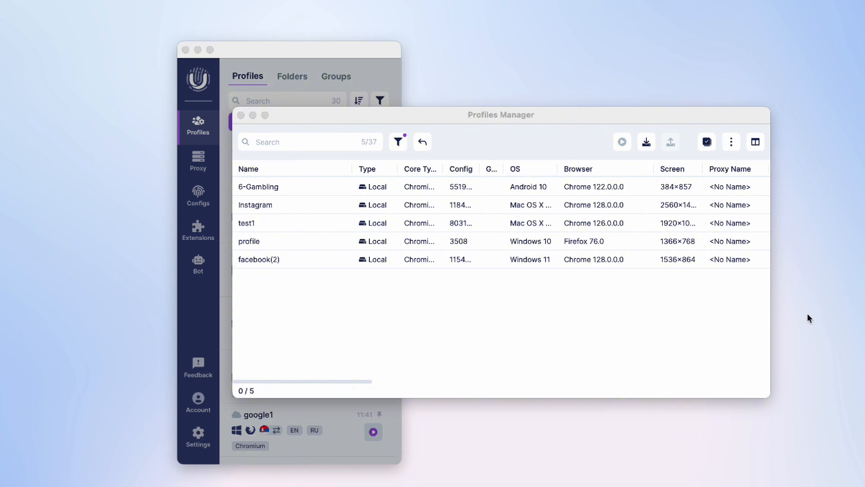
pyautogui.moveTo(599, 268)
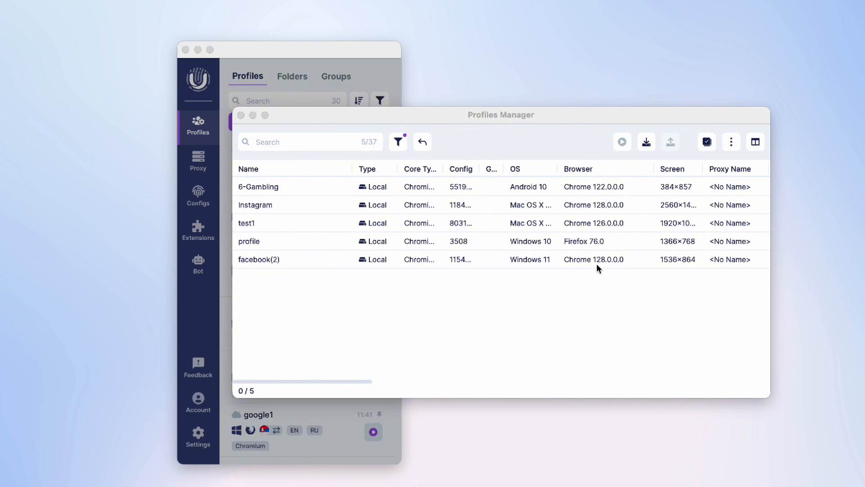
# - Restore all remaining deleted profiles and close the Profiles Manager
pyautogui.click(248, 241)
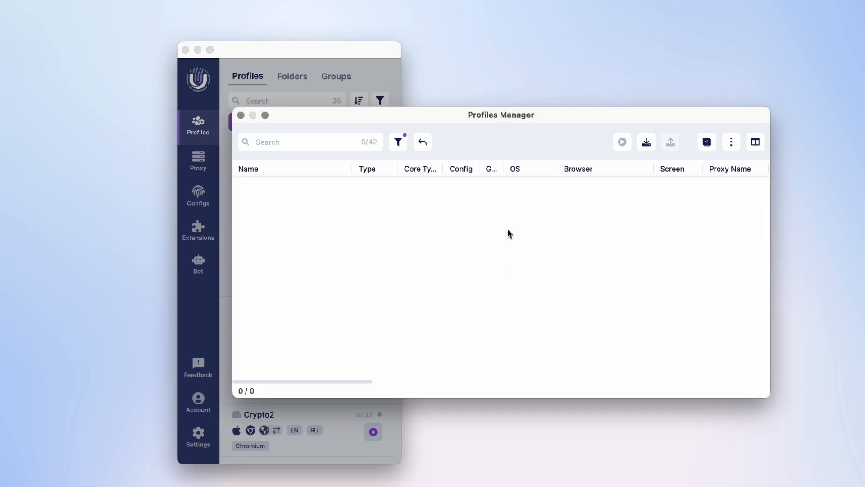
pyautogui.moveTo(241, 115)
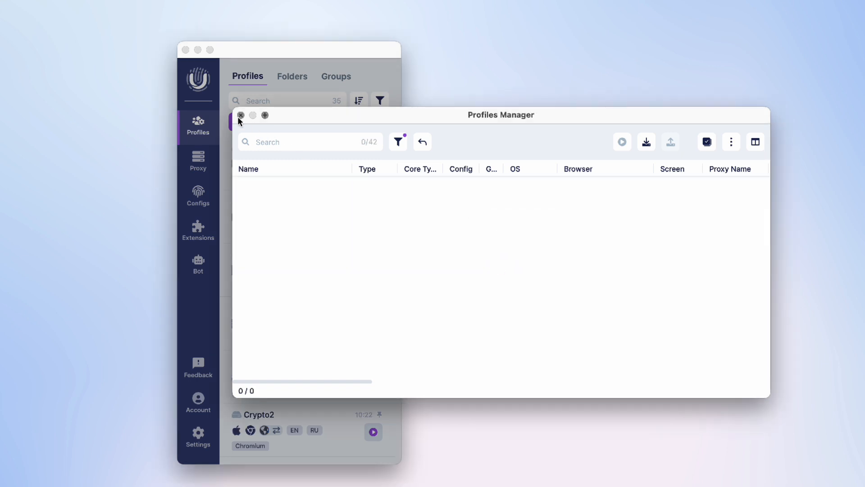
pyautogui.click(241, 115)
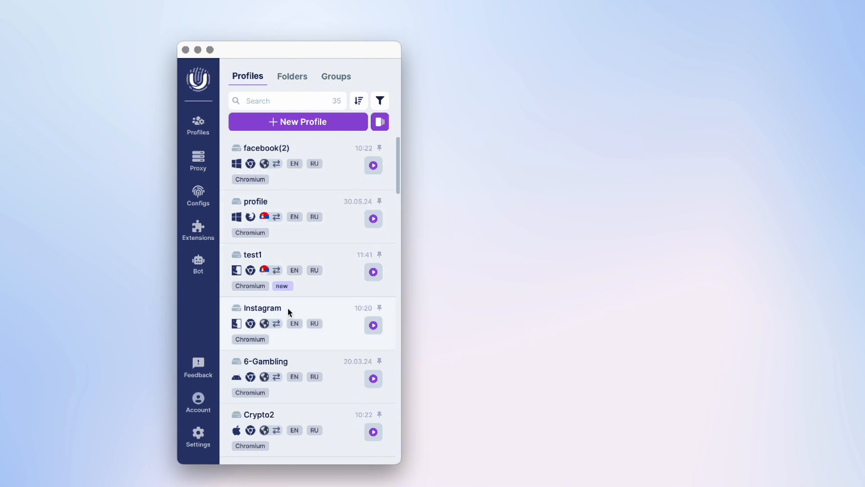